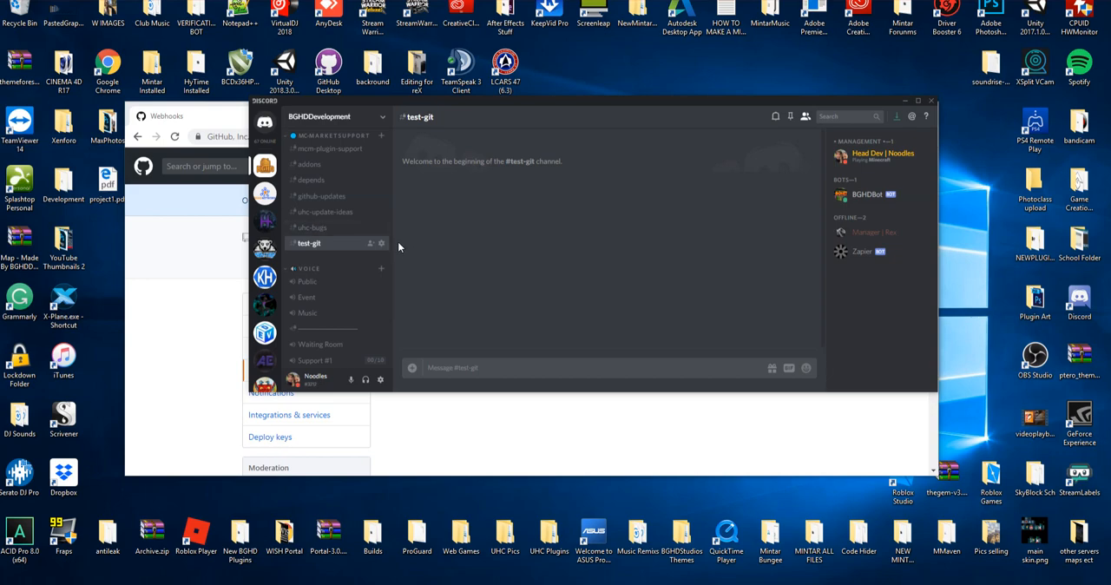
{"action": "mouse_move", "coordinate": [343, 241]}
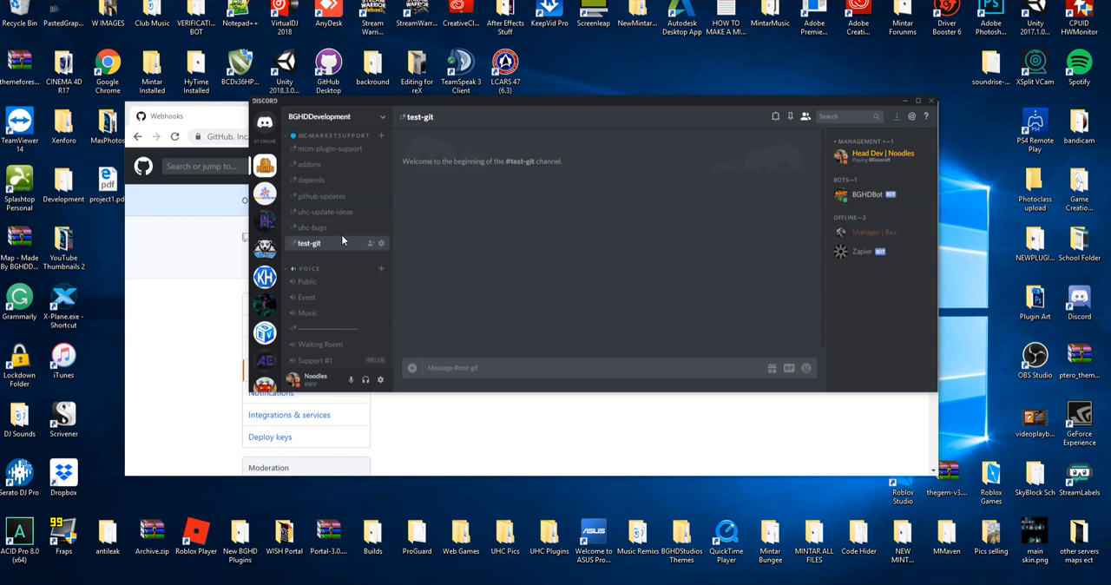
Step: Review the commit posts in github-updates, then open the test-git channel's settings
{"action": "left_click", "coordinate": [321, 196]}
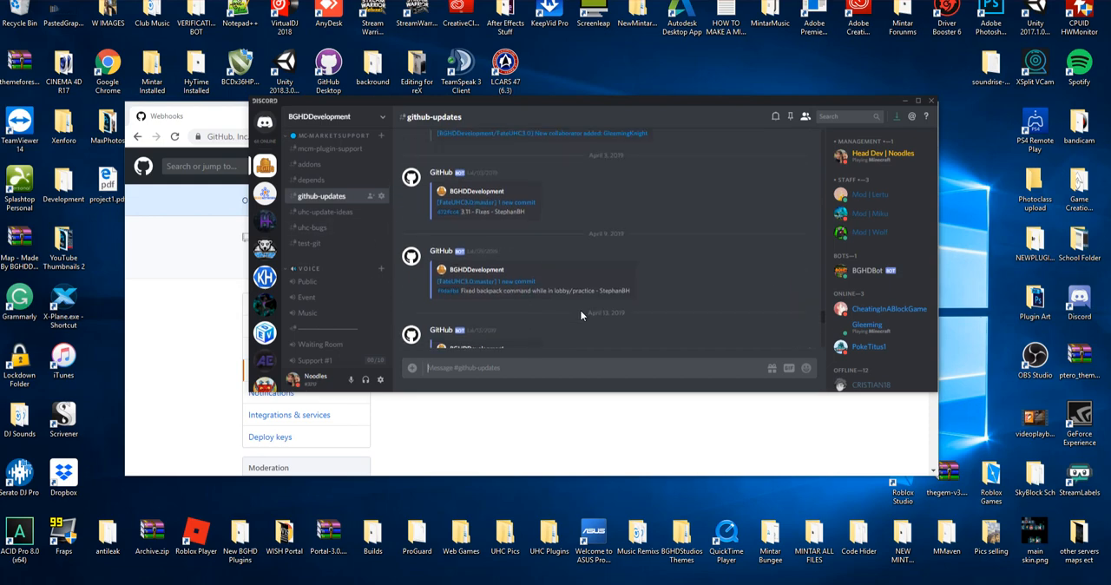
{"action": "left_click", "coordinate": [308, 243]}
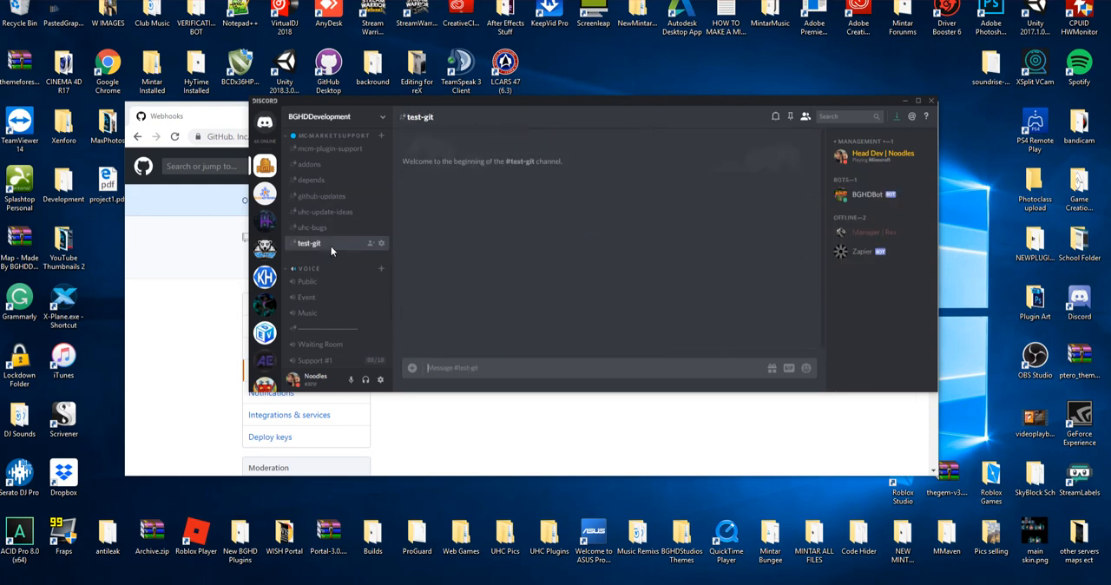
{"action": "mouse_move", "coordinate": [402, 262]}
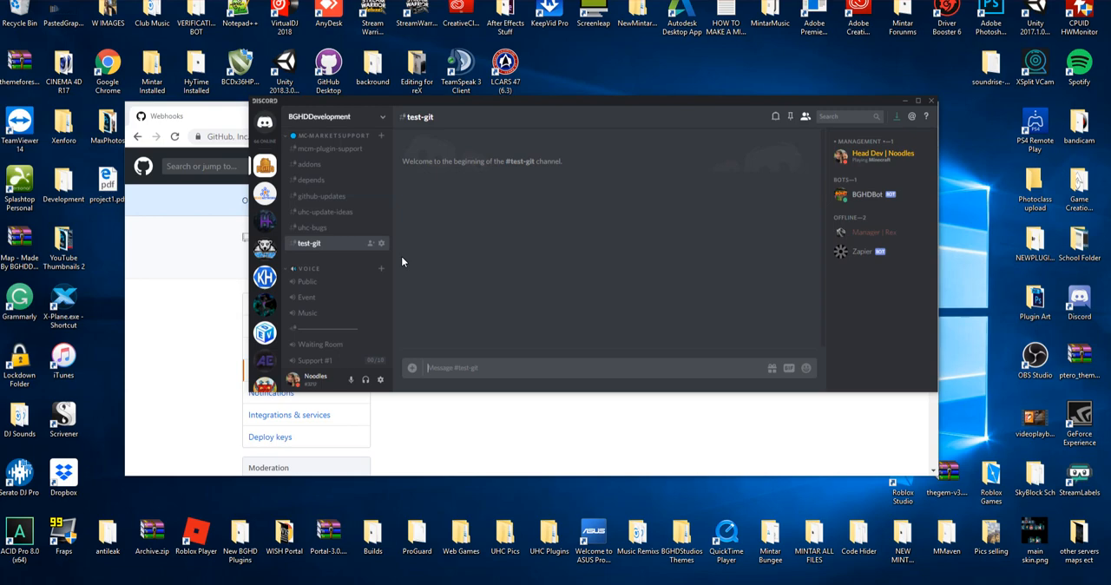
{"action": "mouse_move", "coordinate": [360, 252]}
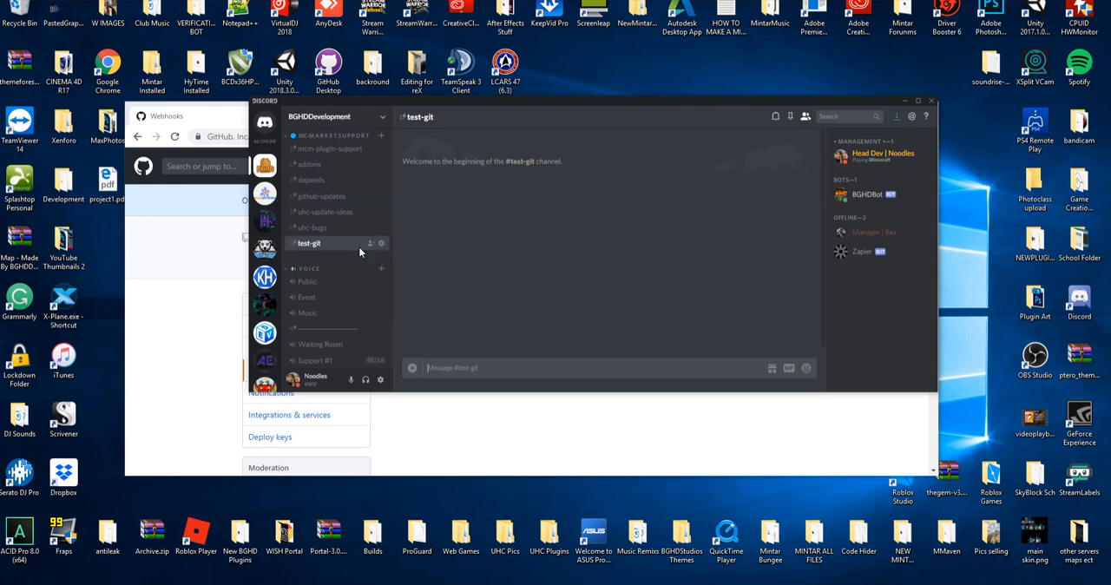
{"action": "left_click", "coordinate": [381, 243]}
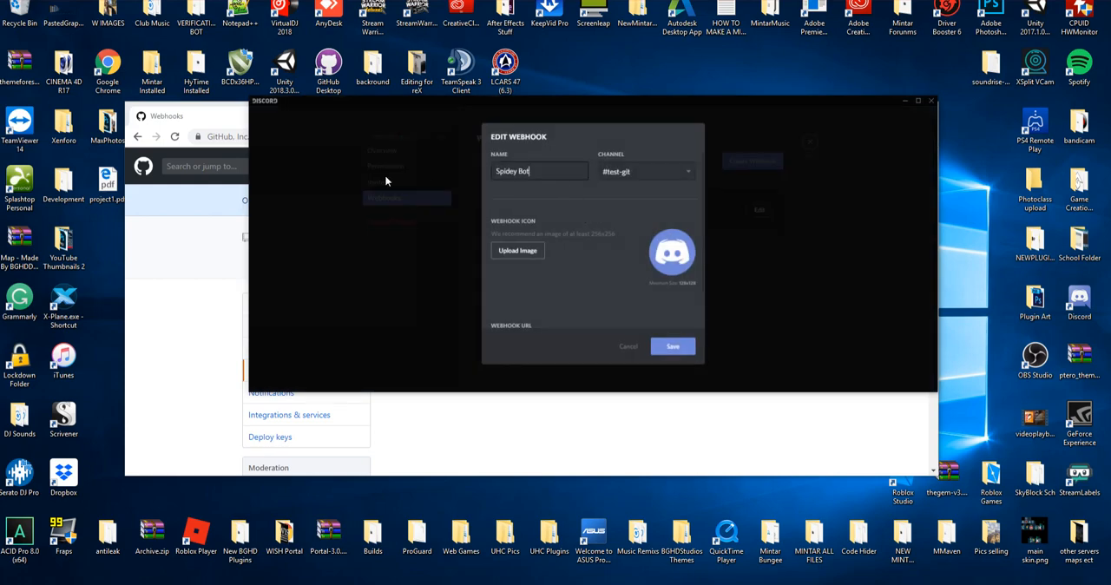
Step: Name the test-git webhook 'GitHubTe' and copy its webhook URL
{"action": "type", "text": "GitHubTe"}
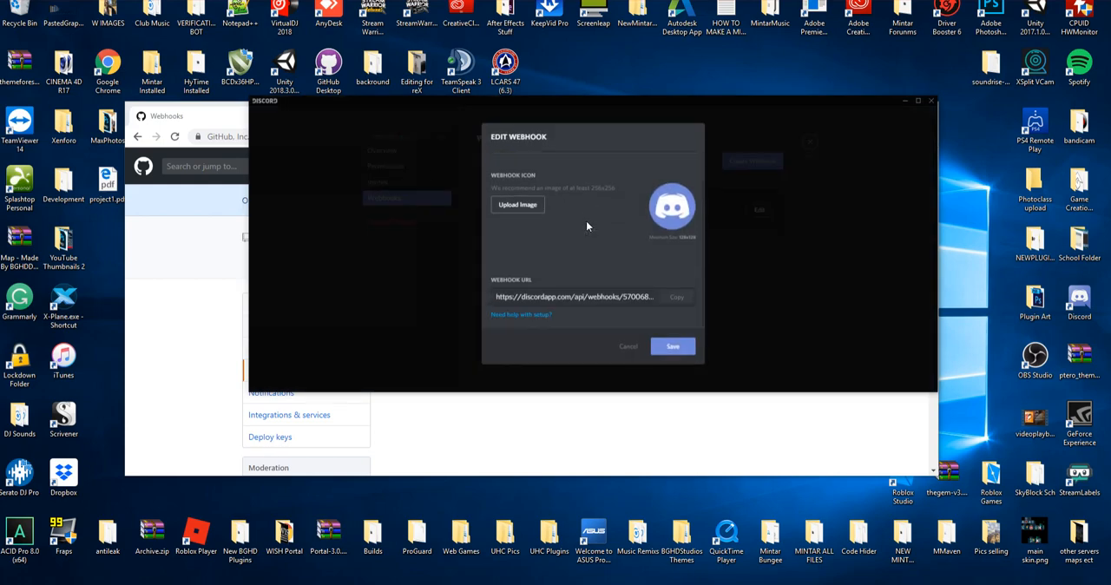
{"action": "left_click", "coordinate": [672, 346]}
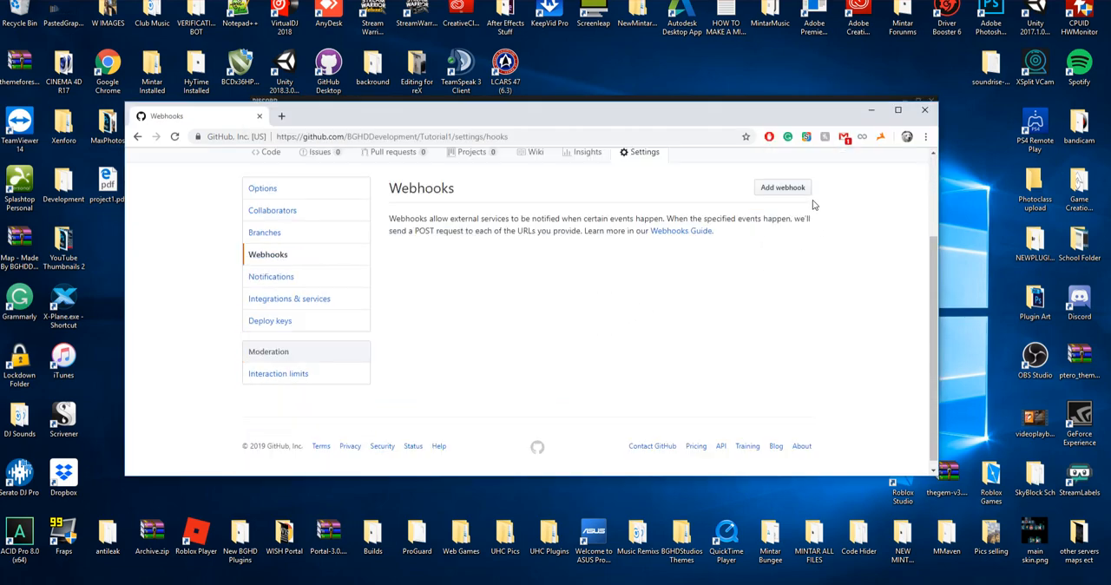
Step: Add a Tutorial1 webhook with the Discord URL as payload, sending every event
{"action": "left_click", "coordinate": [781, 188]}
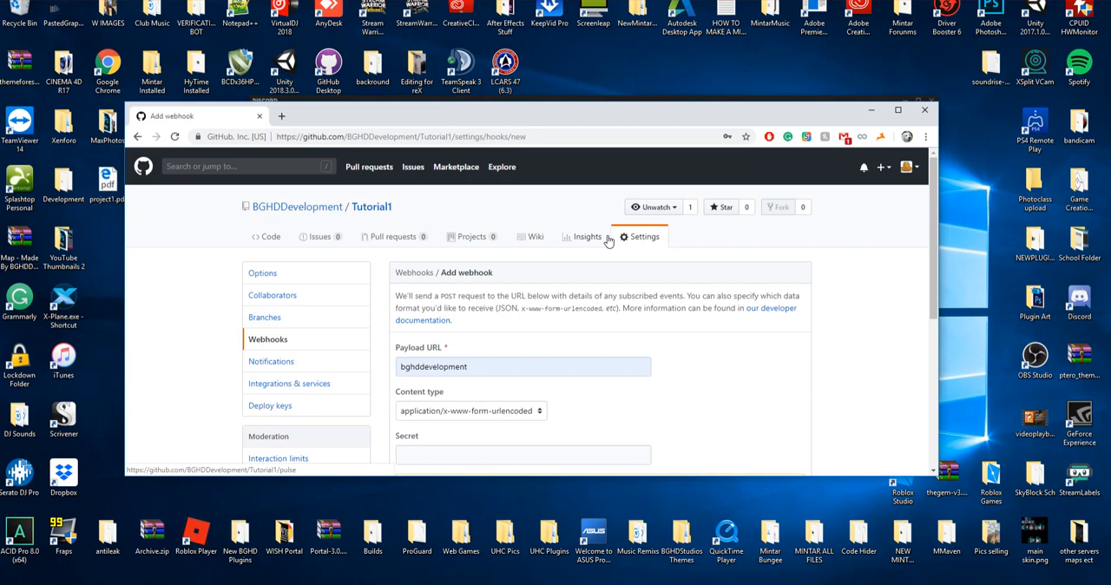
{"action": "left_click", "coordinate": [523, 366]}
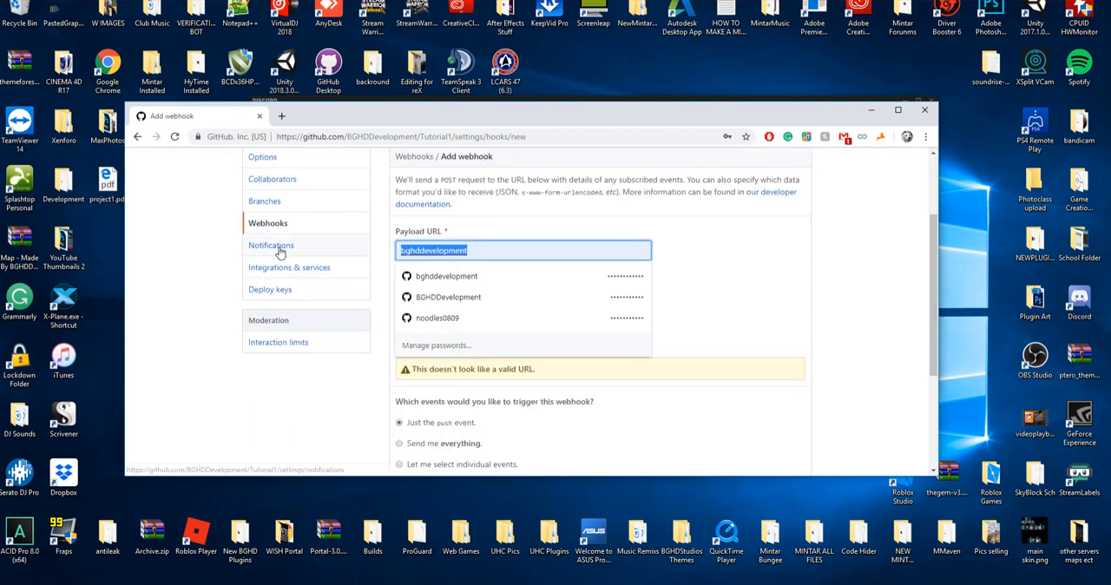
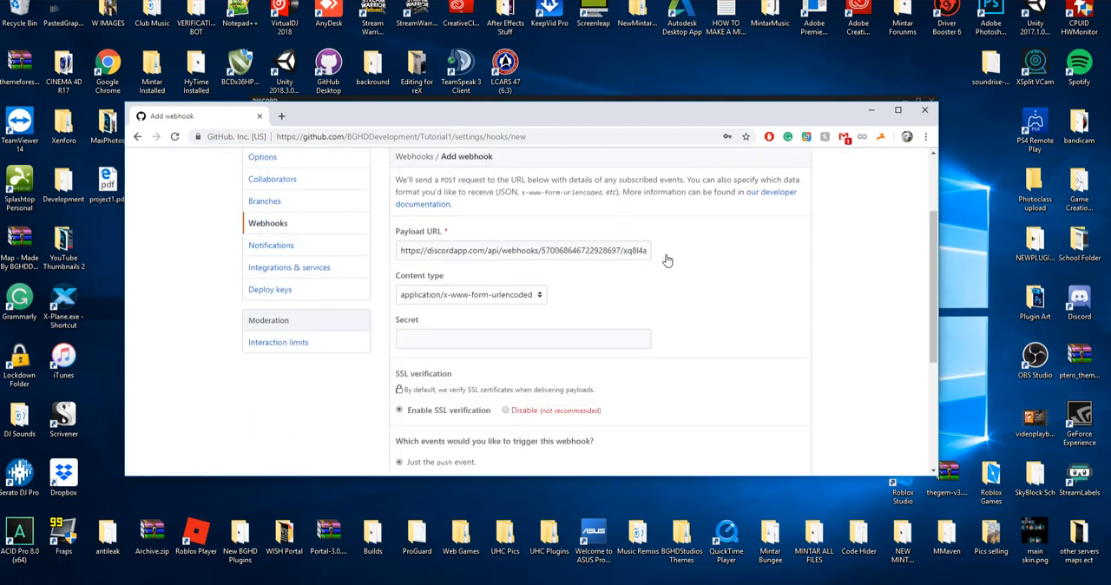
{"action": "left_click", "coordinate": [523, 250]}
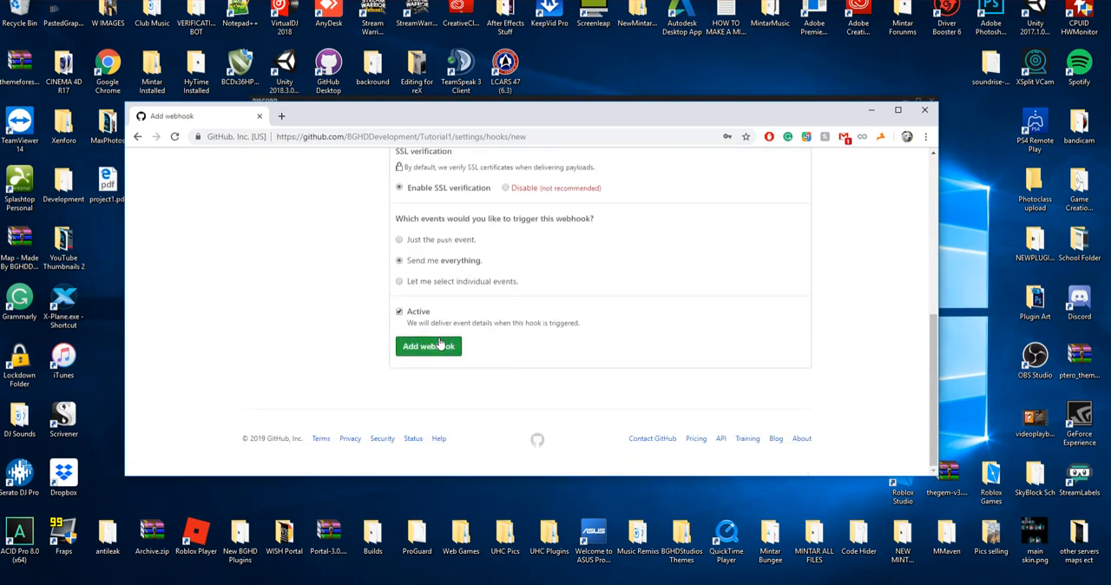
{"action": "left_click", "coordinate": [428, 345]}
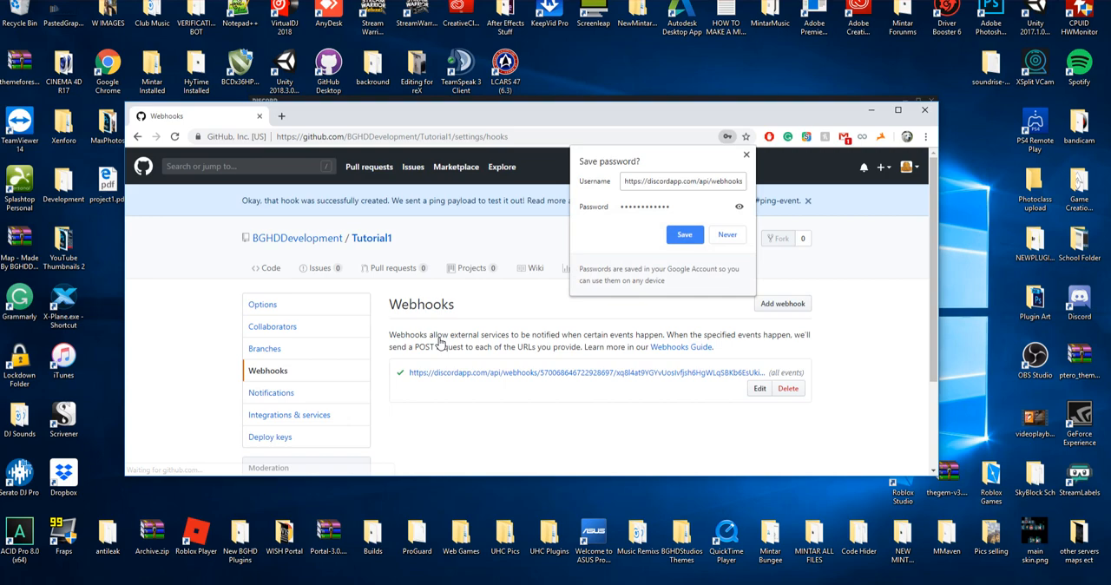
Step: Create README.md for Tutorial1 from the repository page and commit it to master
{"action": "left_click", "coordinate": [728, 234]}
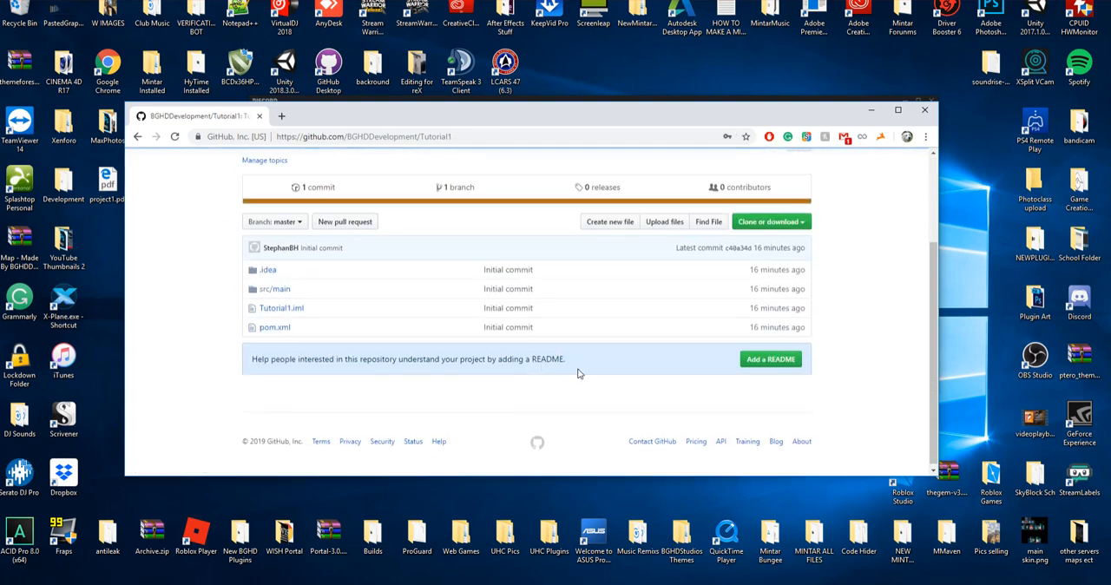
{"action": "left_click", "coordinate": [769, 359]}
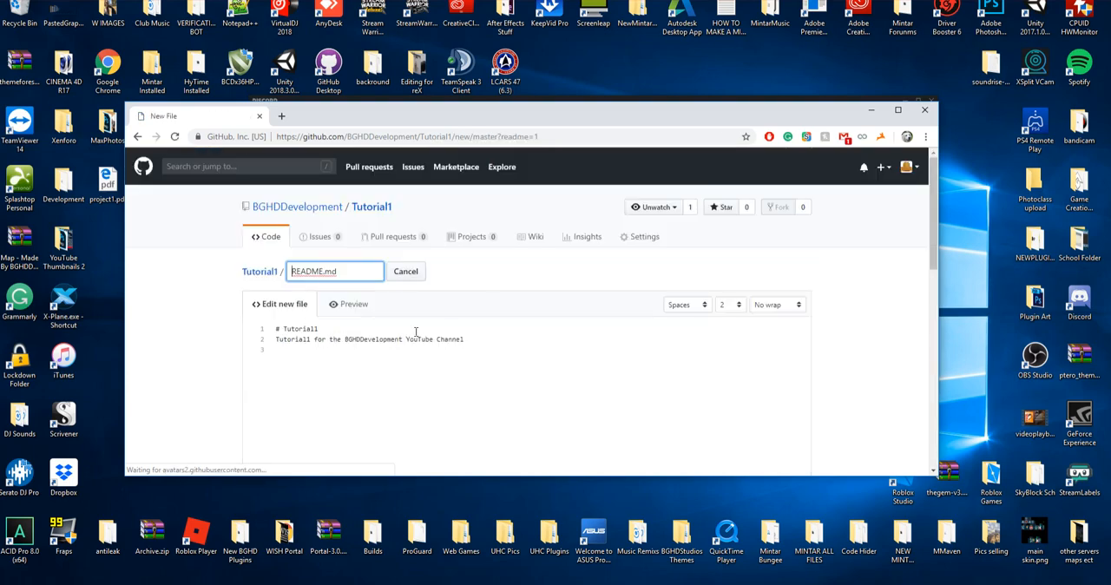
{"action": "scroll", "scroll_direction": "down", "scroll_amount": 3}
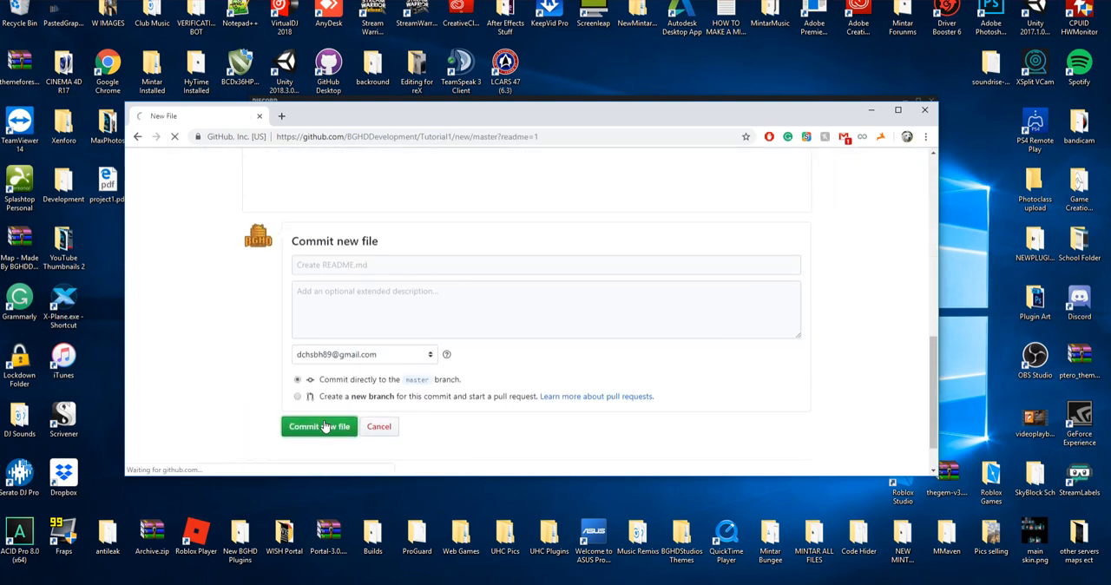
{"action": "left_click", "coordinate": [318, 427]}
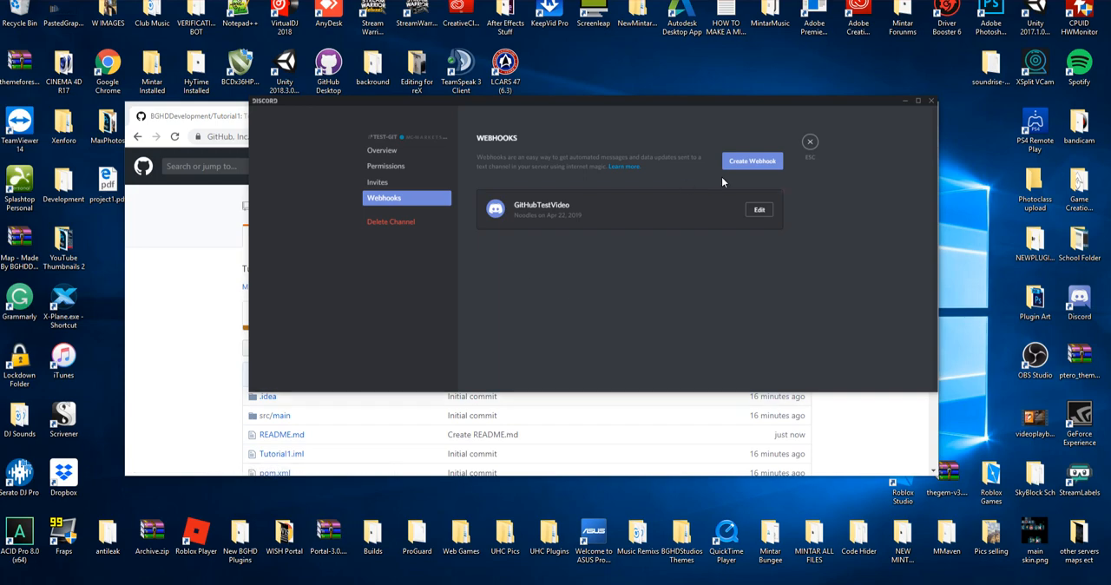
Step: Close channel settings to view the GitHub bot's Create README.md post in test-git
{"action": "left_click", "coordinate": [810, 142]}
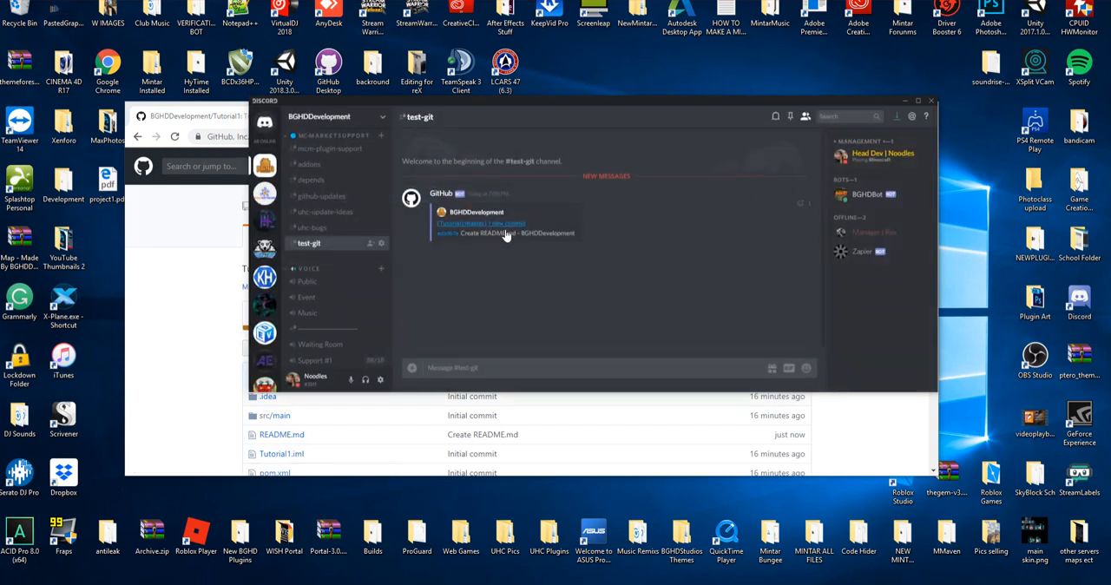
{"action": "mouse_move", "coordinate": [552, 235]}
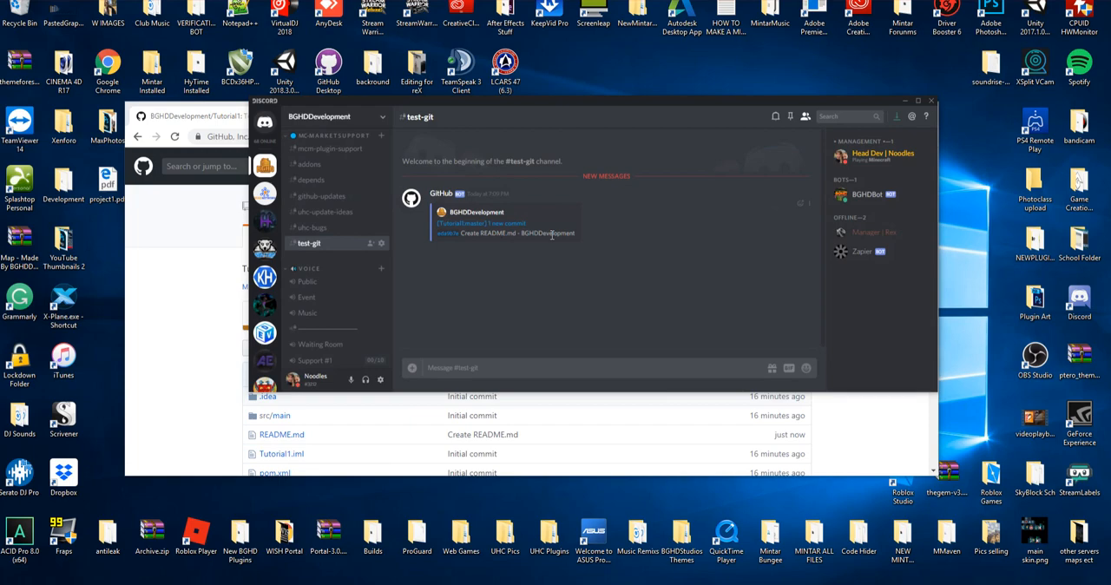
{"action": "mouse_move", "coordinate": [555, 234]}
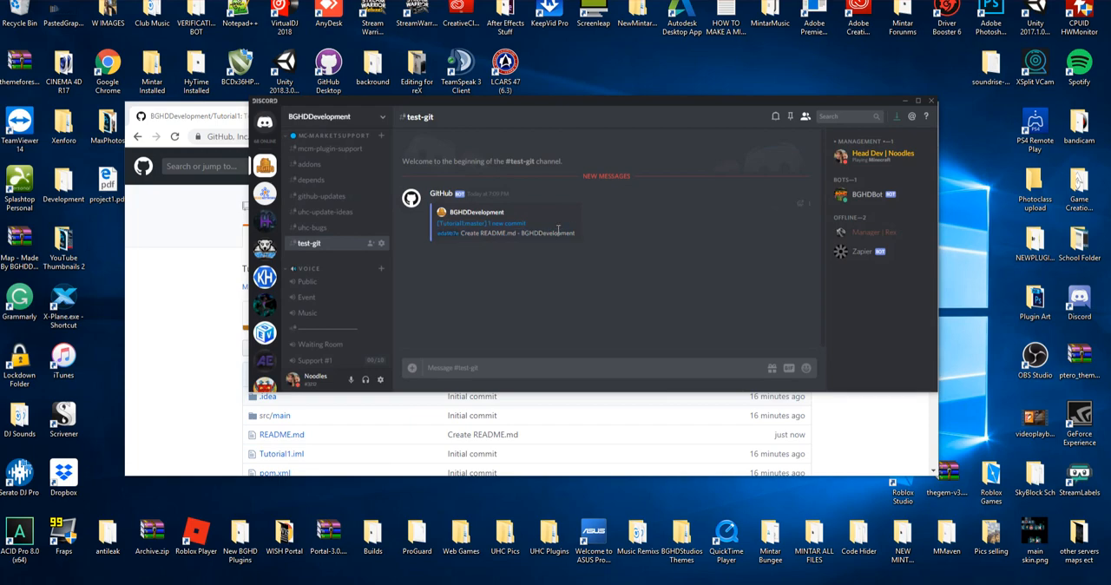
{"action": "mouse_move", "coordinate": [681, 314]}
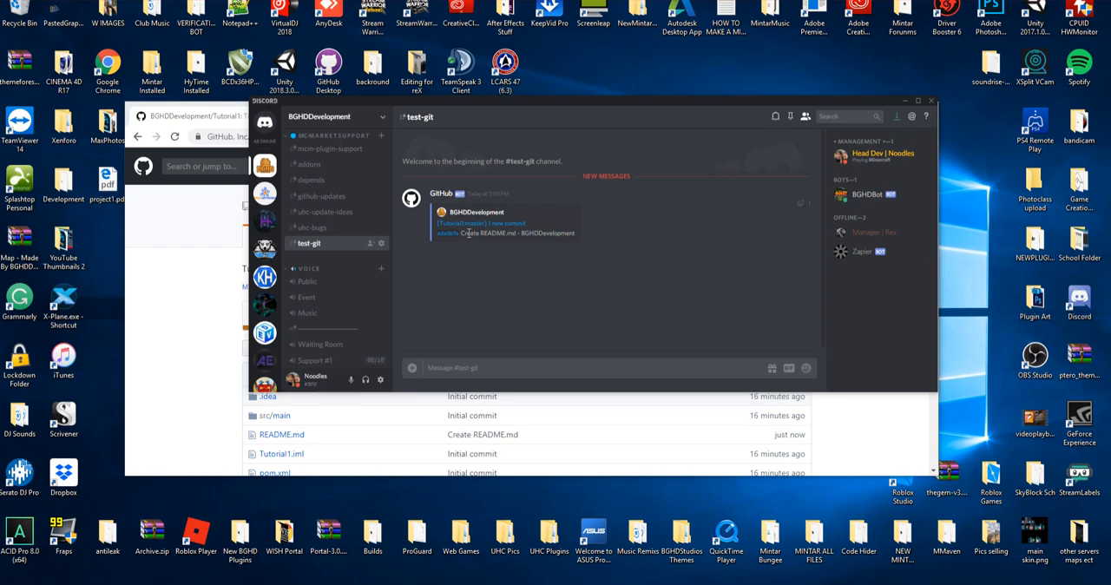
{"action": "mouse_move", "coordinate": [629, 233]}
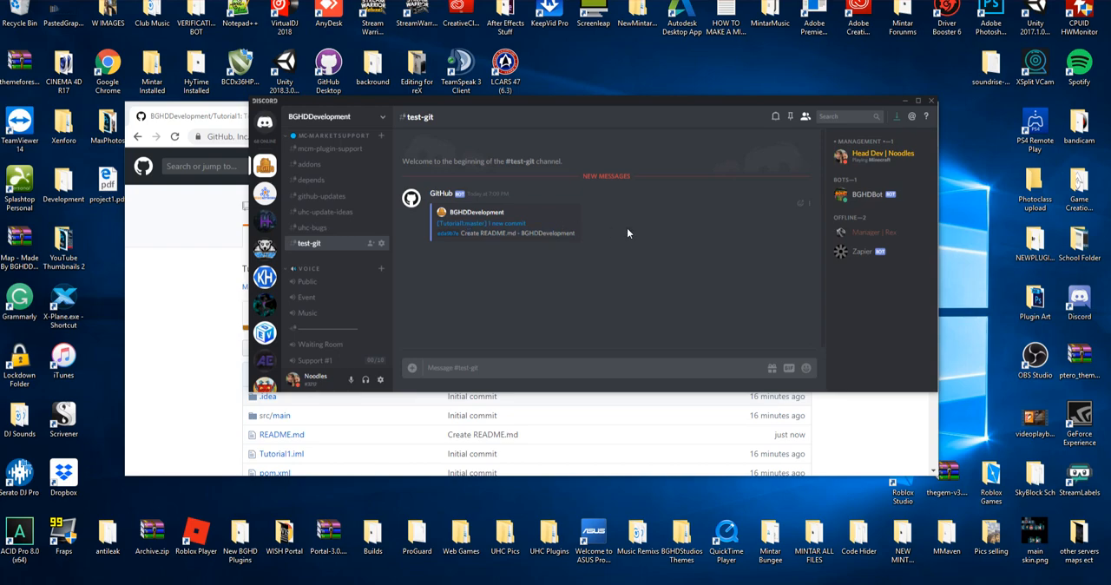